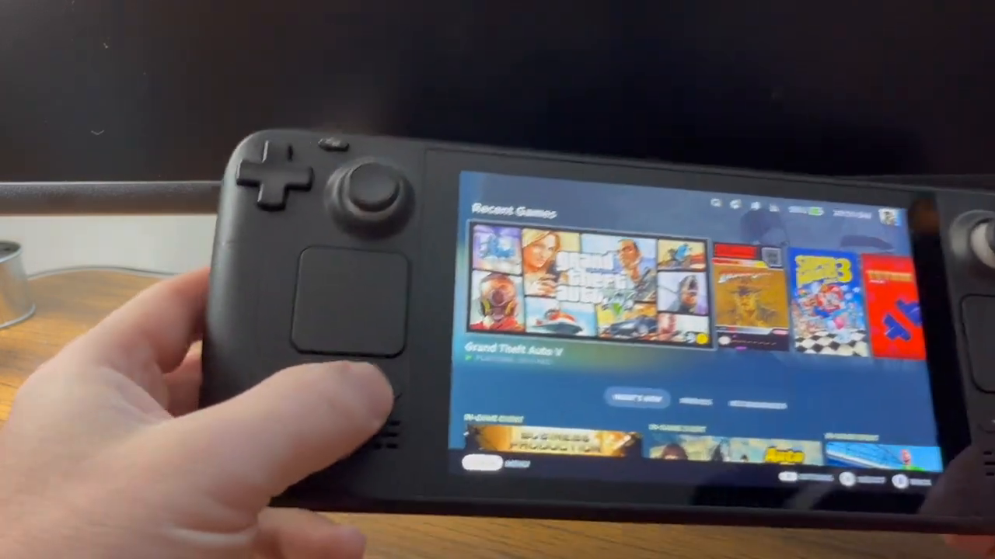
Step: From the Steam menu's Power options, choose Switch to Desktop to leave Gaming Mode
key("steam")
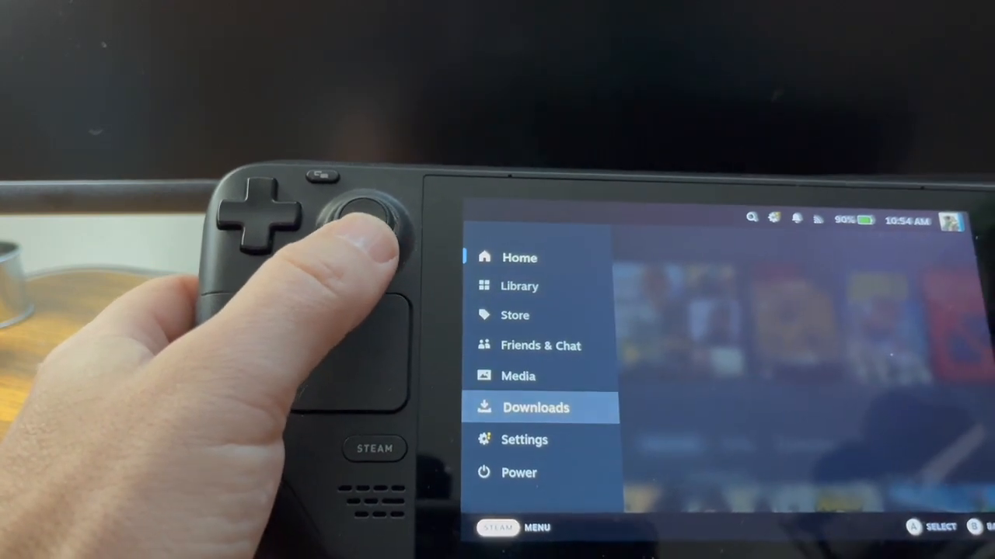
key("down")
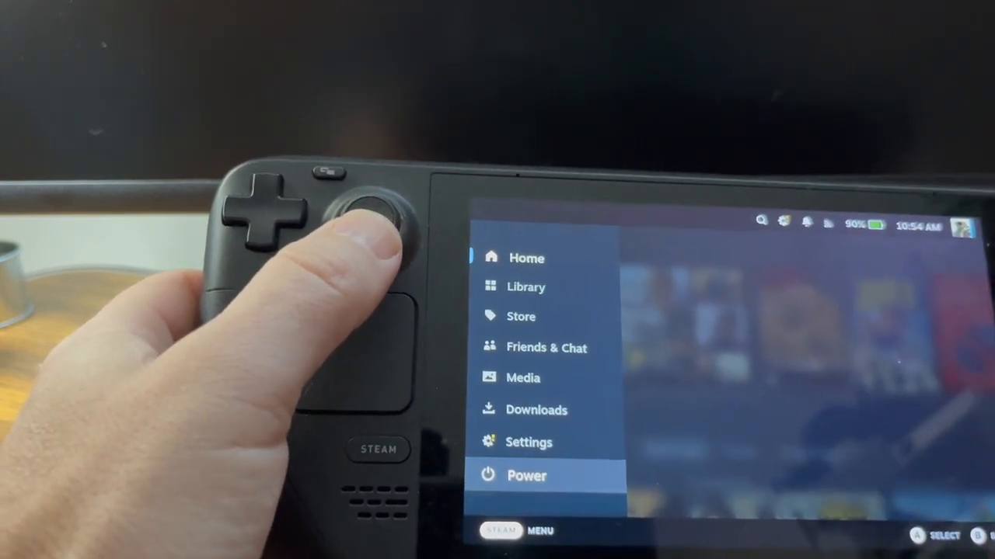
left_click(525, 475)
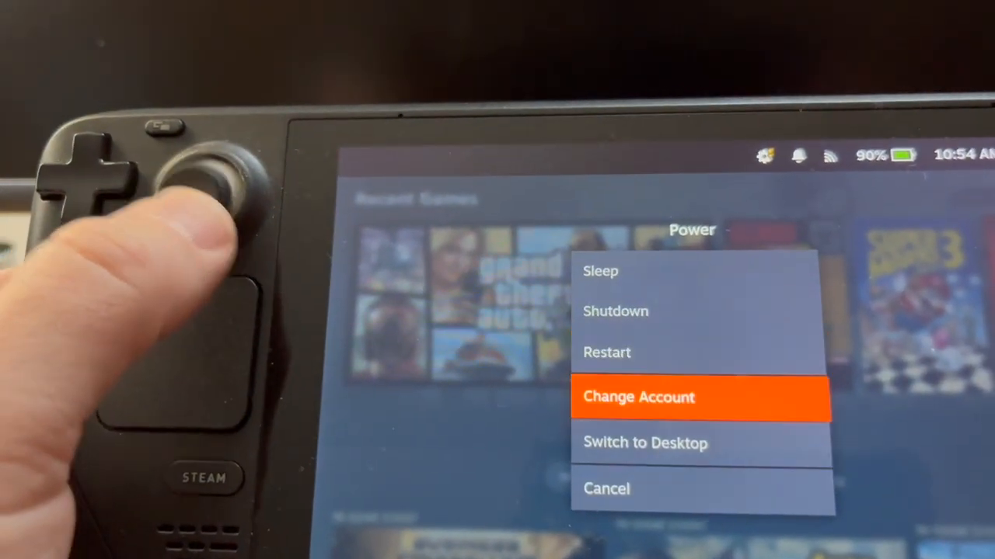
left_click(645, 443)
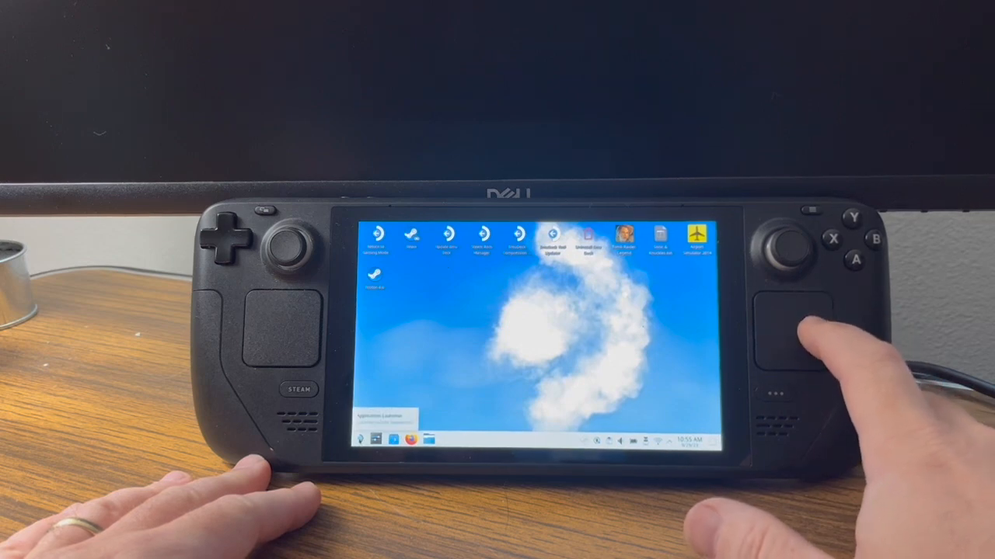
left_click(359, 442)
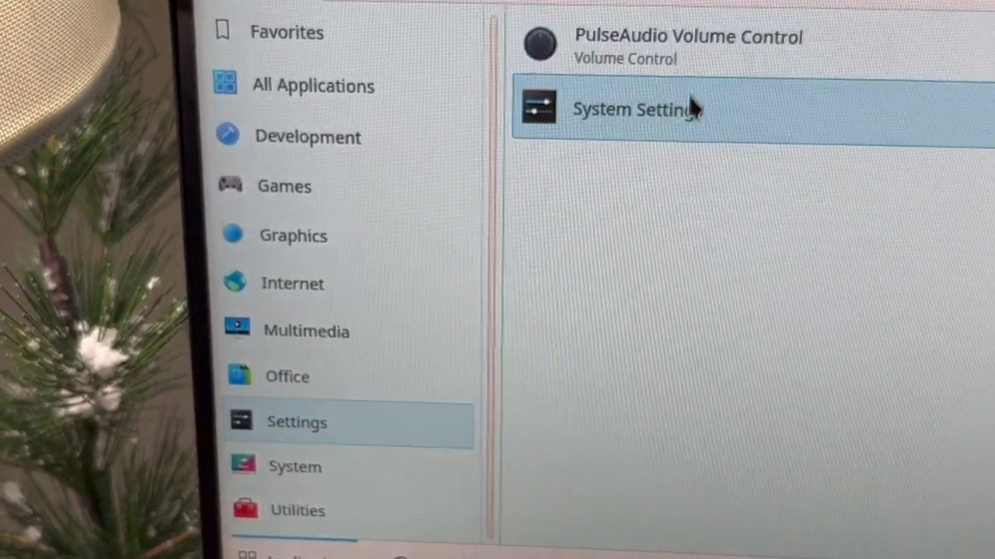
Step: Launch System Settings and go to the Display and Monitor page
left_click(636, 109)
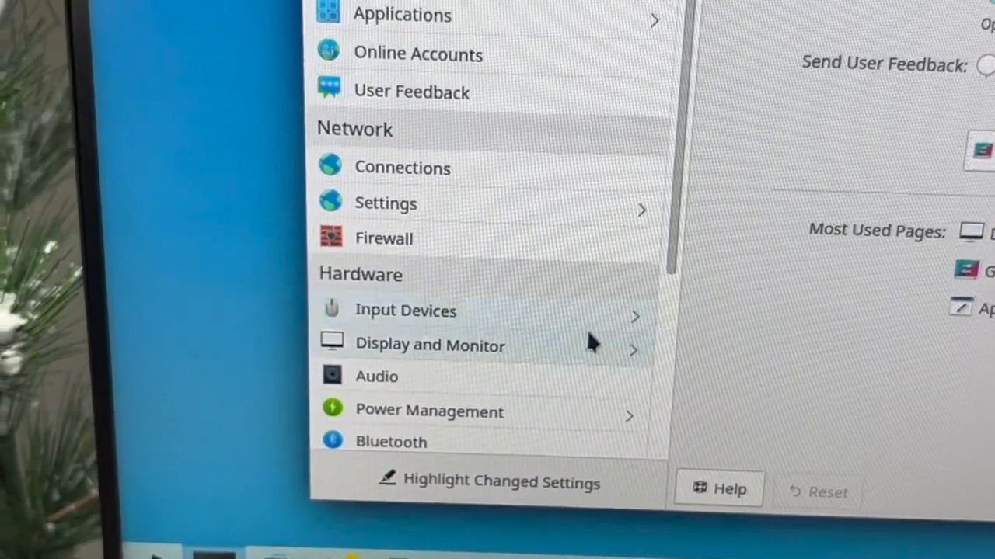
left_click(429, 345)
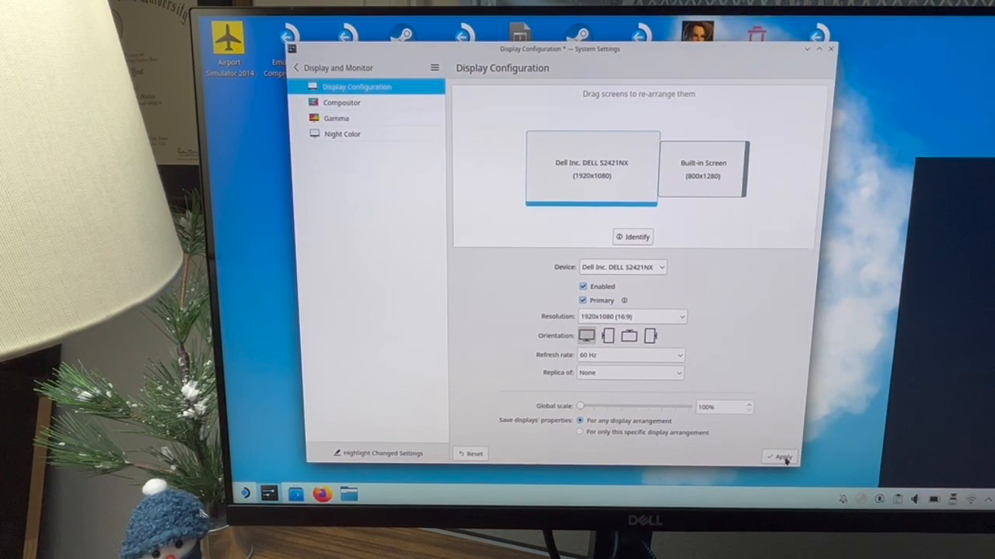
Step: Apply the display configuration with the Dell monitor primary at 1920x1080 and keep it
left_click(780, 457)
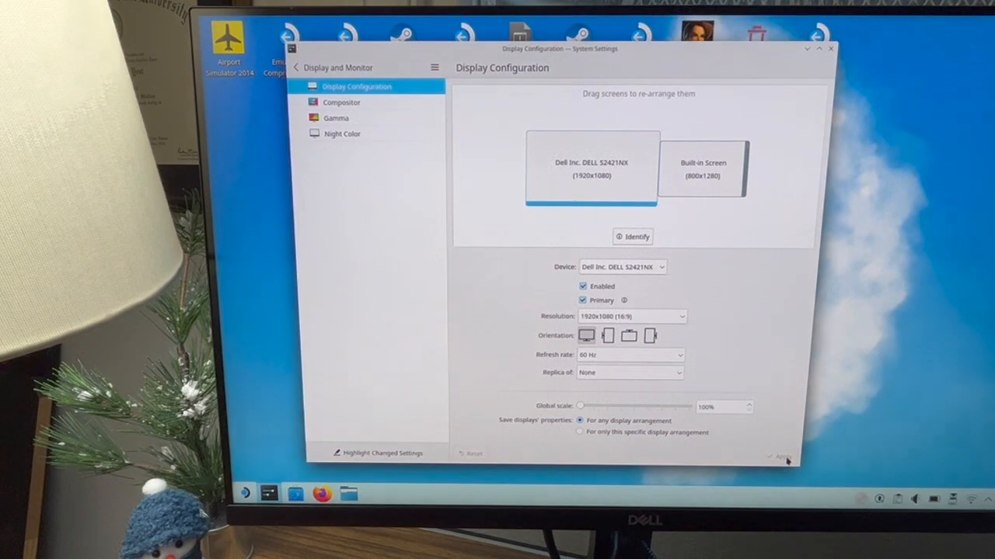
left_click(782, 457)
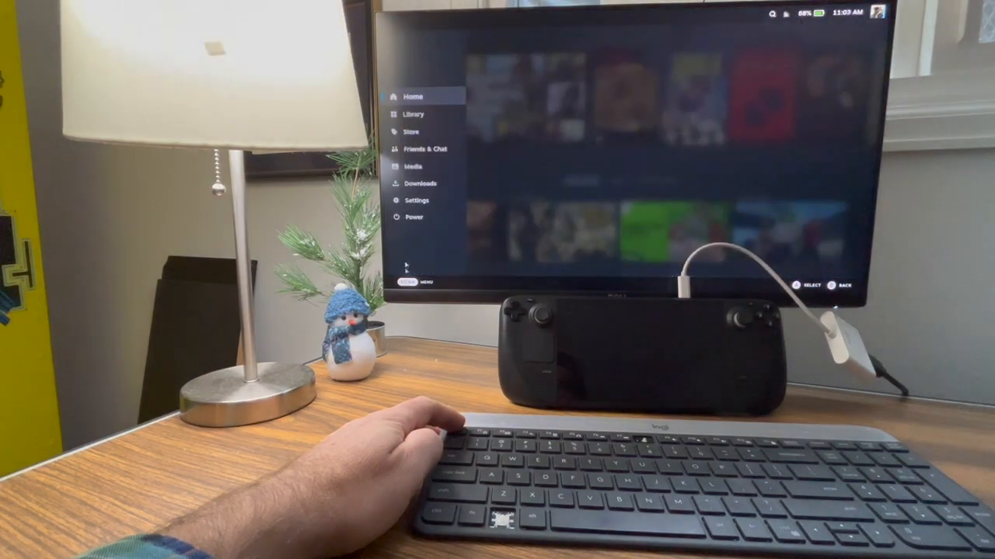
Step: From the Steam Power options, choose Switch to Desktop to return to desktop mode
left_click(413, 218)
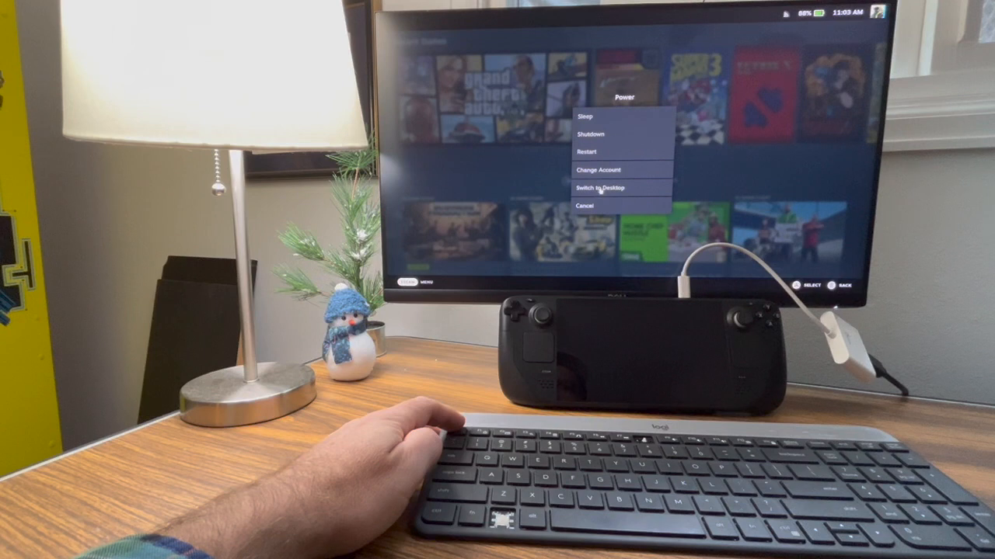
left_click(598, 186)
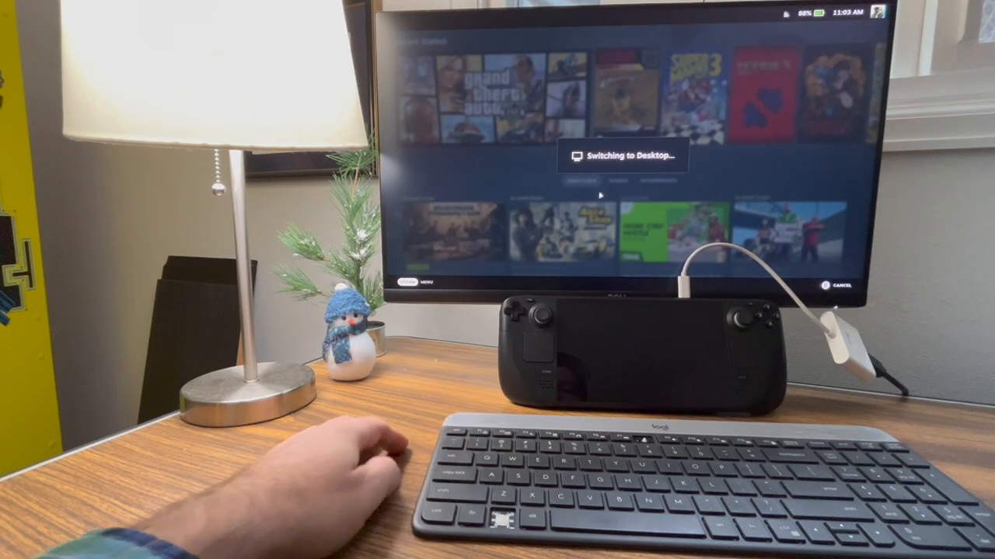